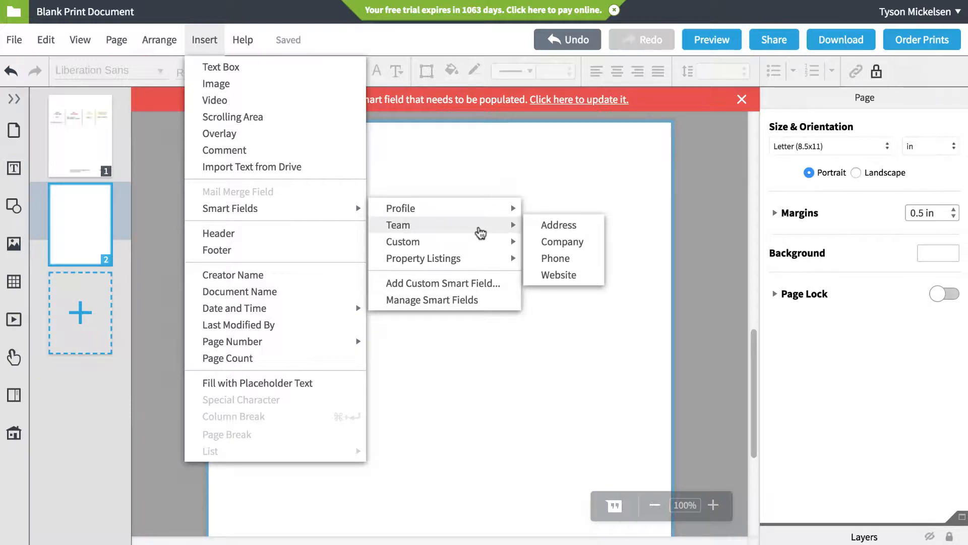
mouse_move(478, 241)
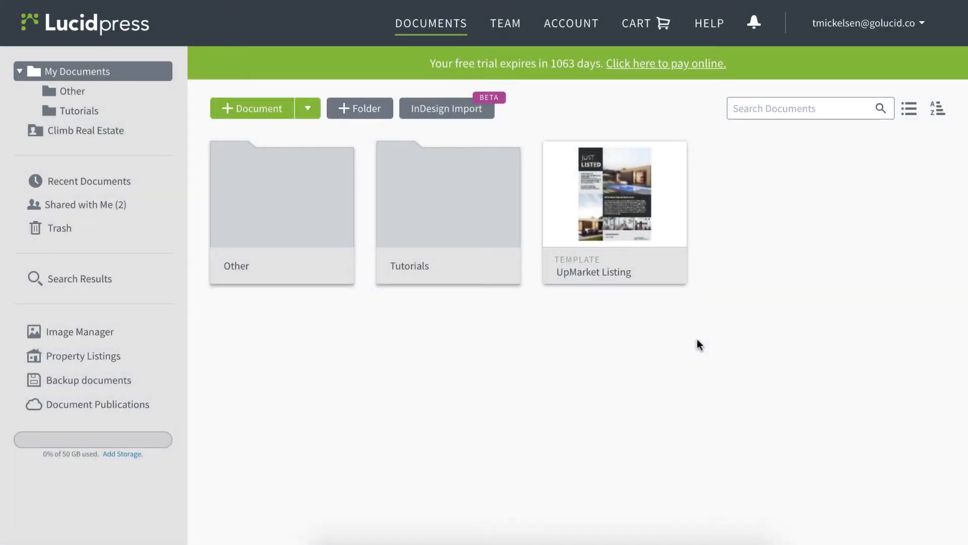
mouse_move(619, 293)
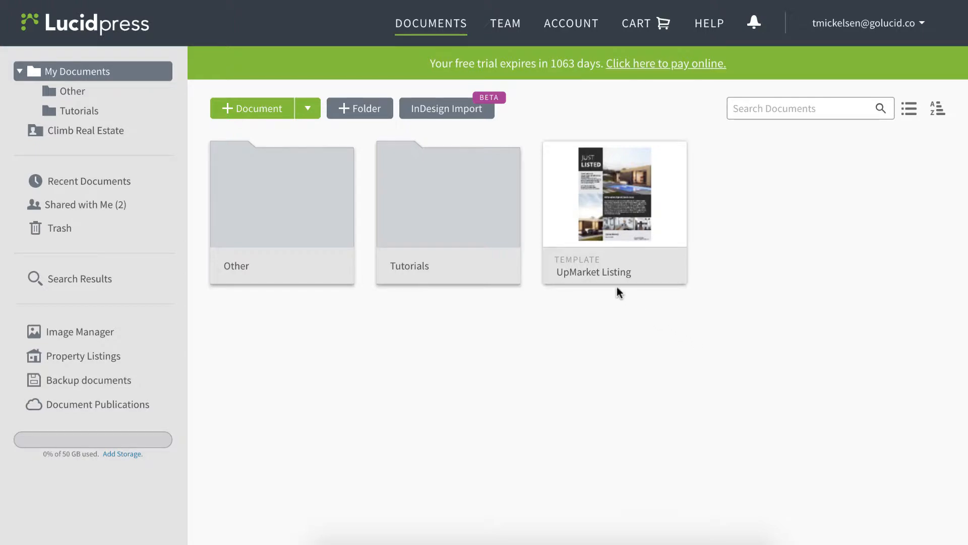
Bring the UpMarket Listing template from the Documents page into the editor.
double_click(614, 194)
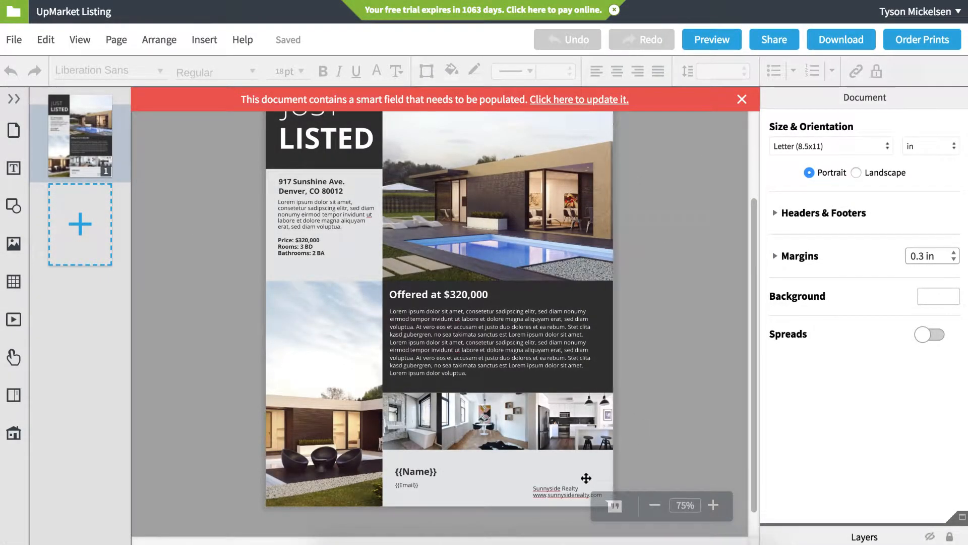
mouse_move(502, 474)
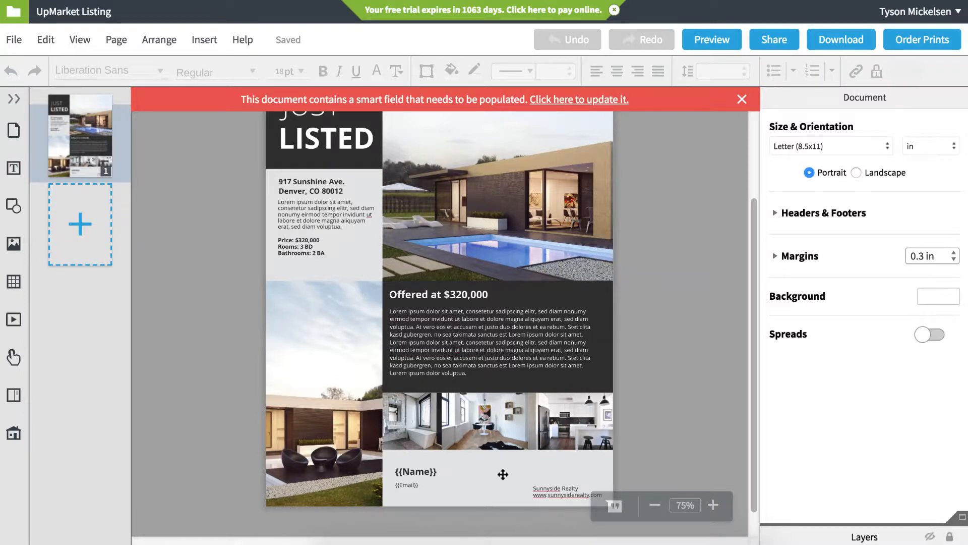
mouse_move(466, 482)
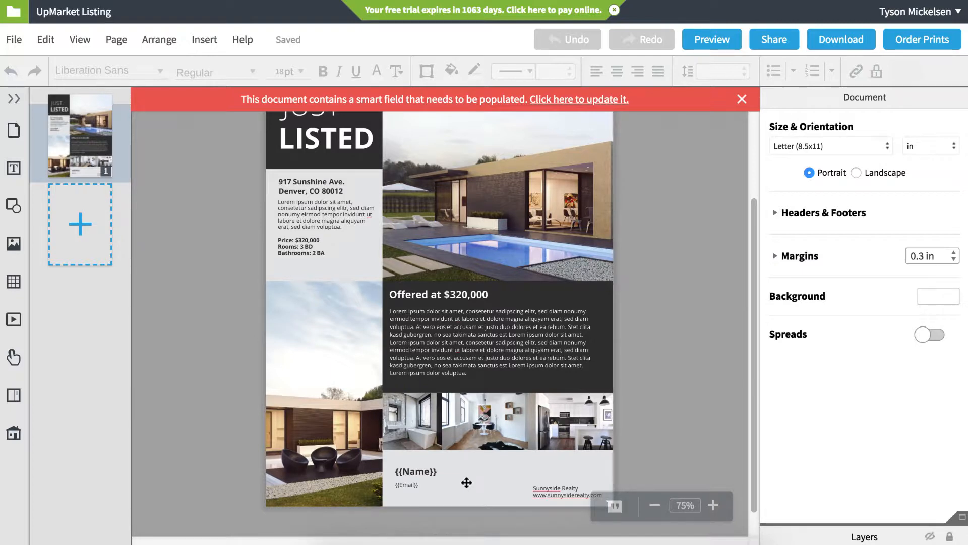
mouse_move(469, 472)
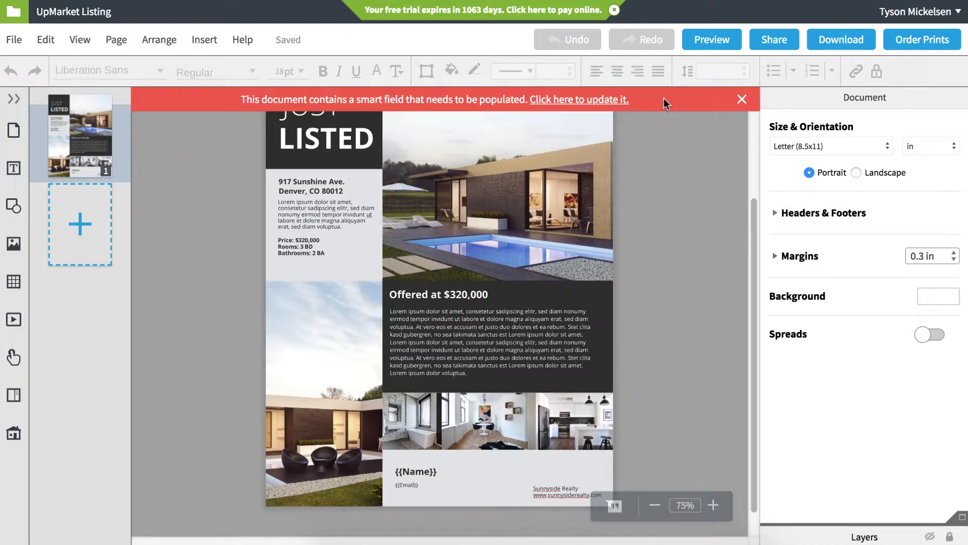
mouse_move(612, 104)
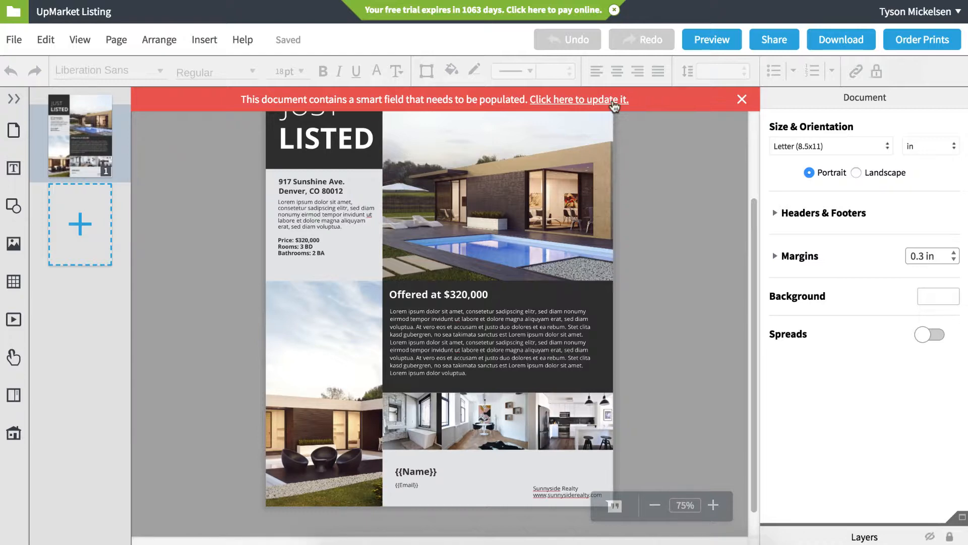
Use the red banner's 'Click here to update it' link to show the Email and Name smart fields prompt.
left_click(577, 100)
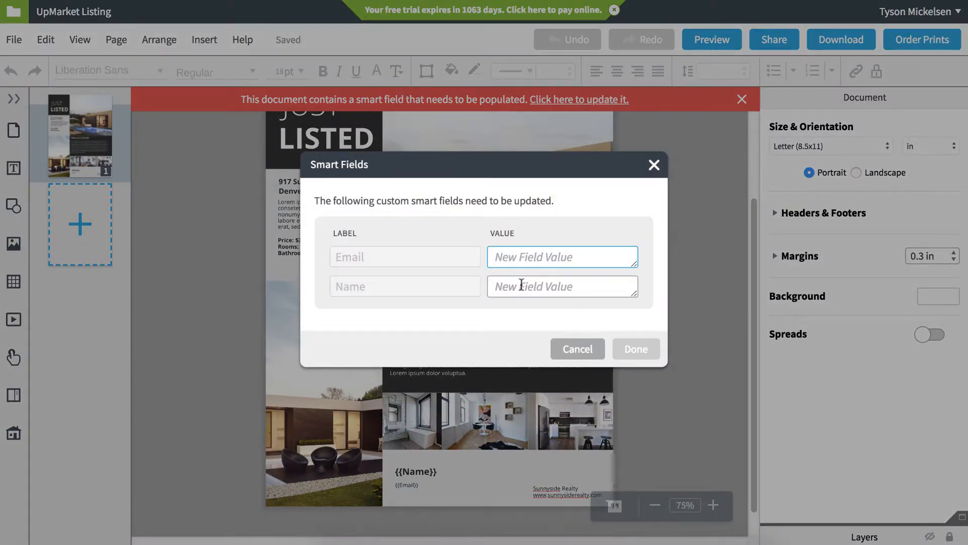
mouse_move(597, 304)
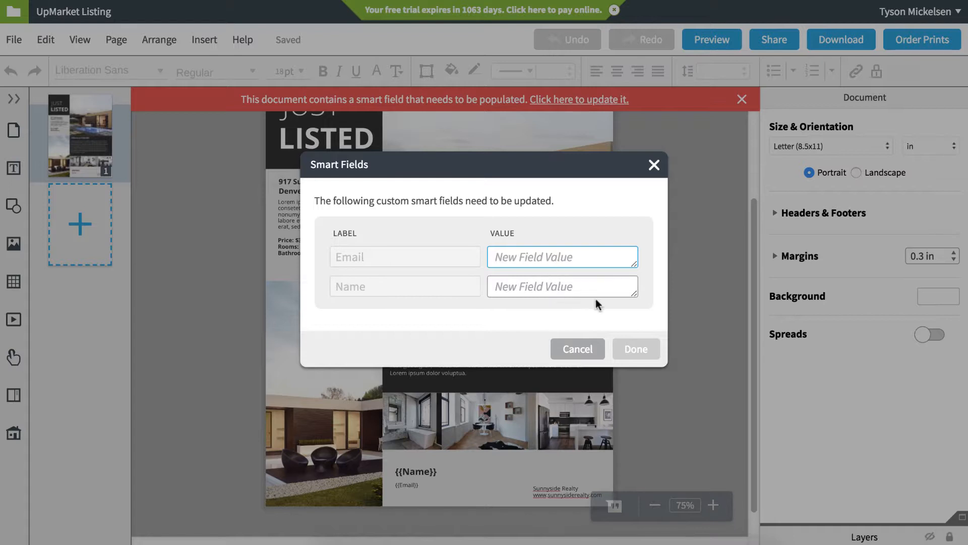
mouse_move(635, 349)
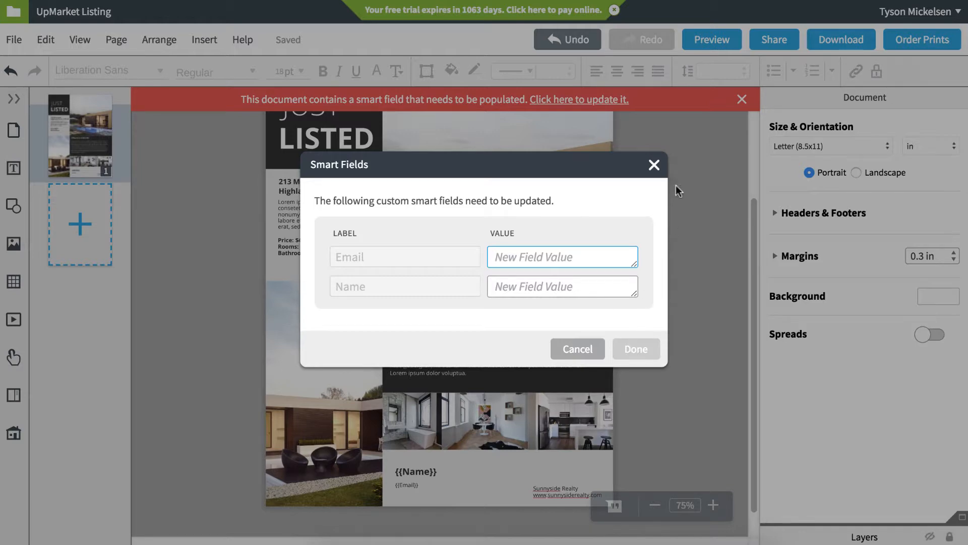
Dismiss the prompt and apply the 917 Sunshine Ave., Denver listing ($320,000) from Property Listings to the flyer.
left_click(577, 349)
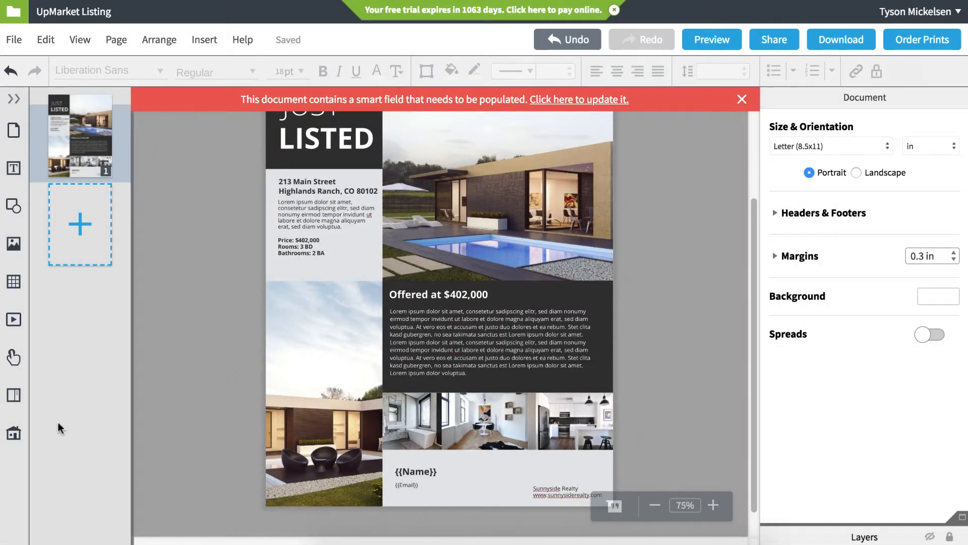
left_click(13, 433)
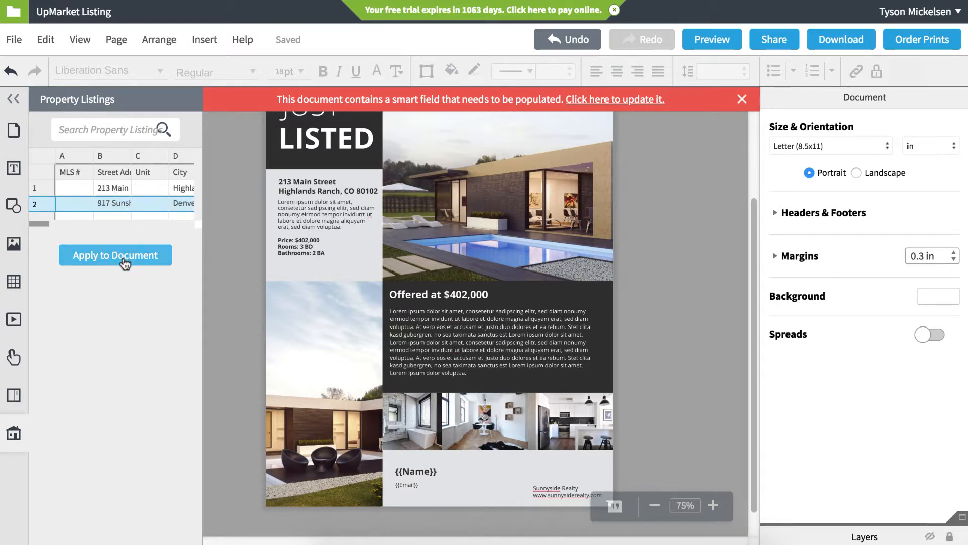
left_click(115, 255)
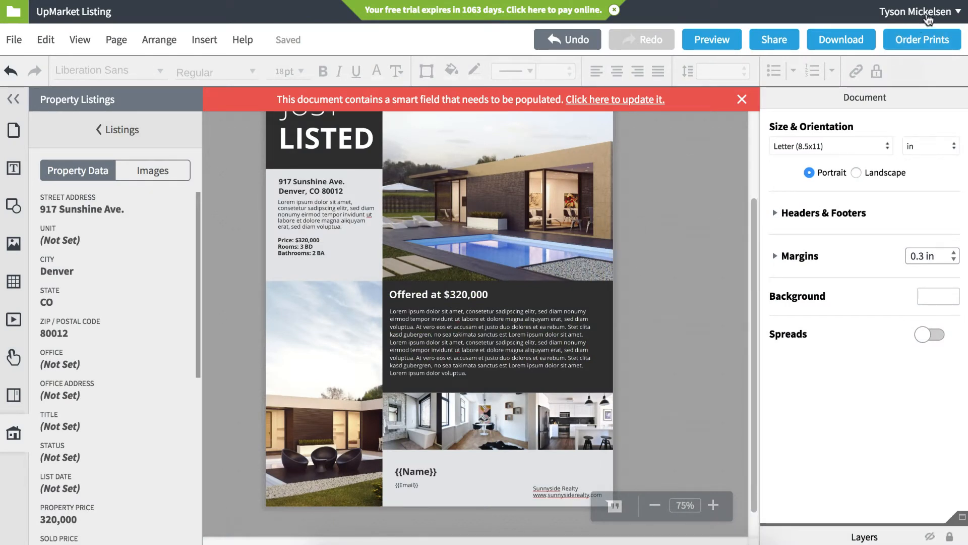
Go through the user menu to Account settings and show the profile Smart Fields page.
left_click(917, 11)
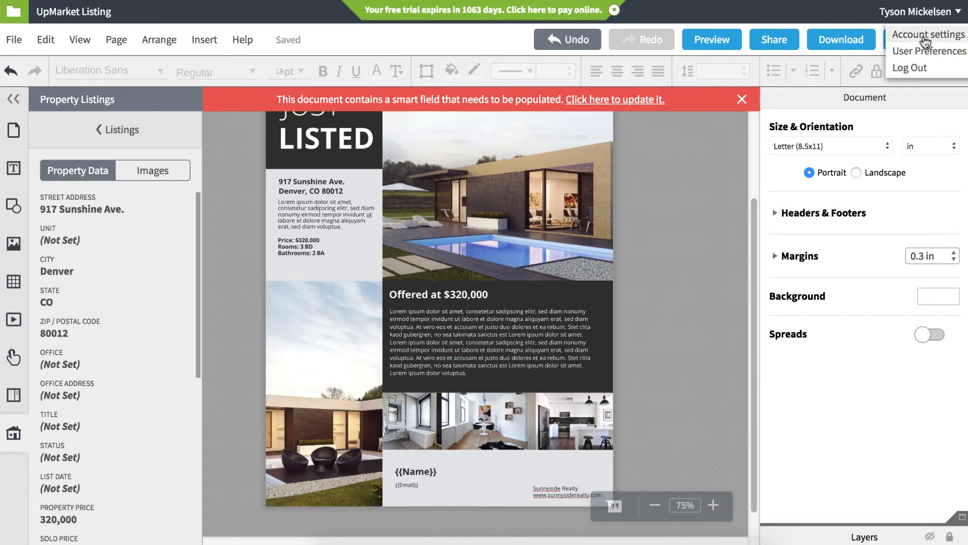
left_click(928, 34)
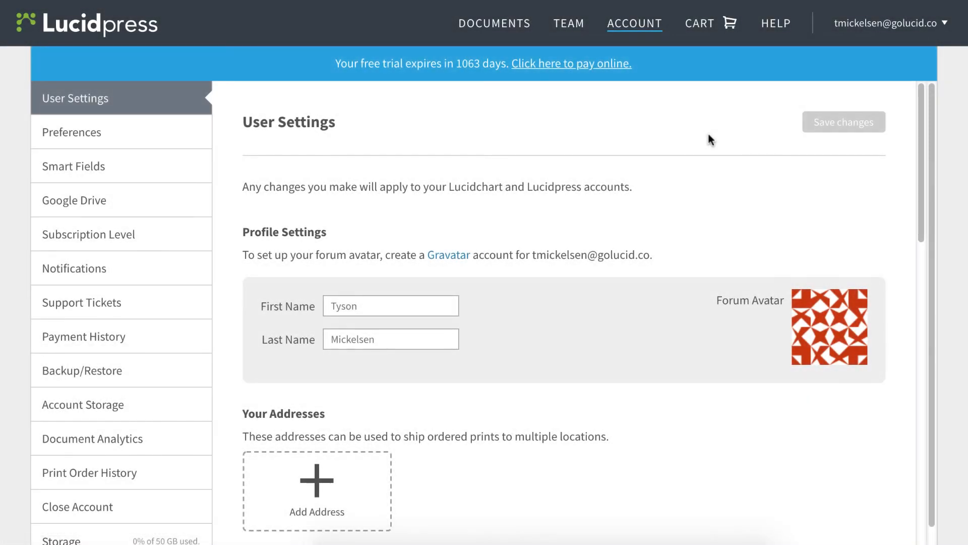
left_click(73, 166)
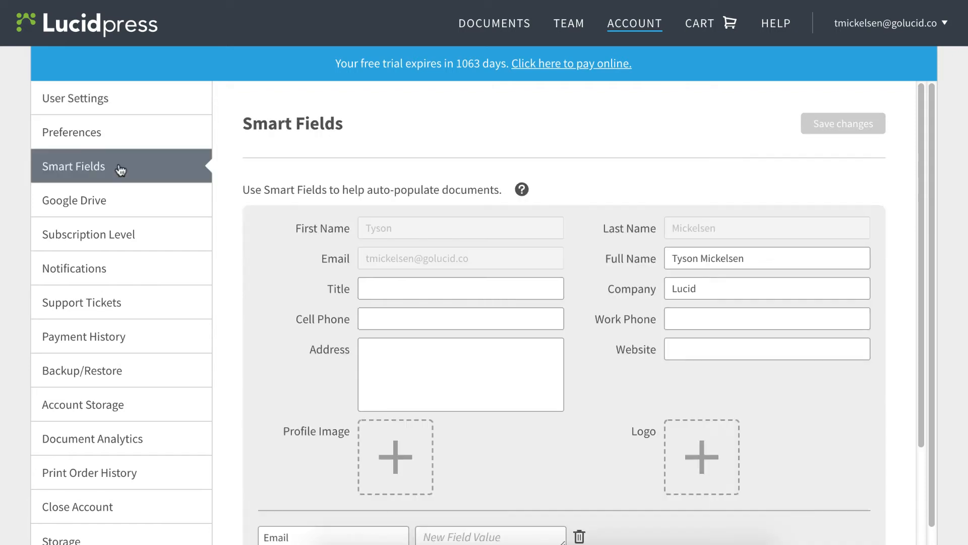